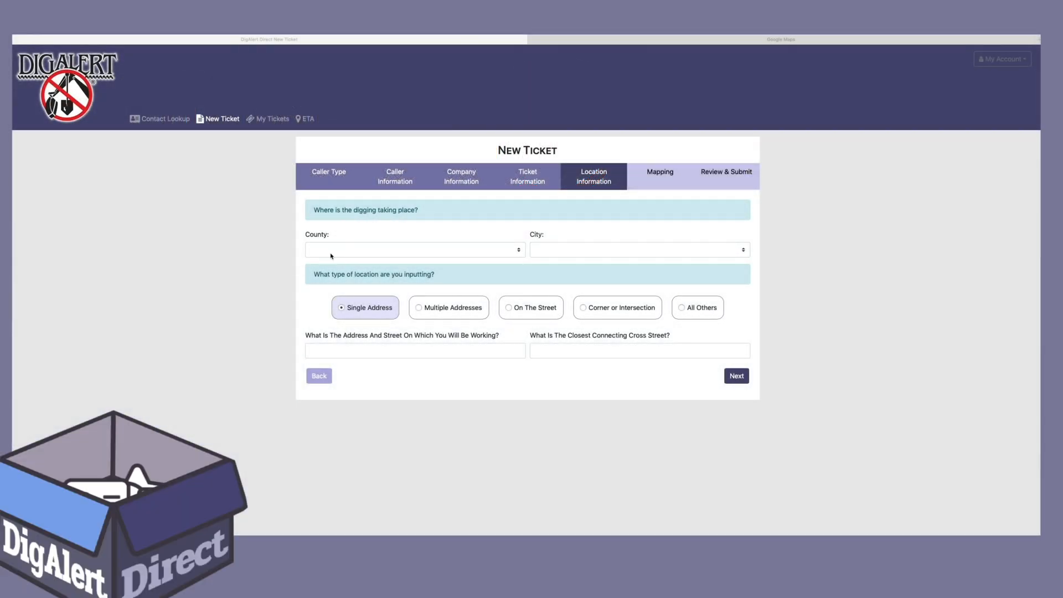
# Step: Set the dig location's county to Riverside and the city to Corona
pyautogui.click(413, 249)
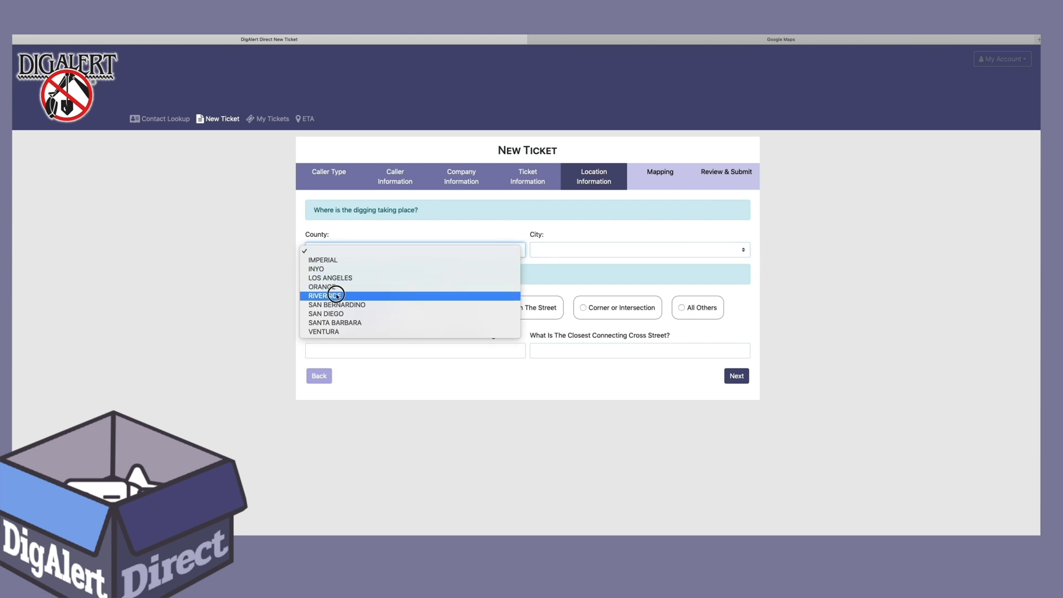
pyautogui.click(326, 295)
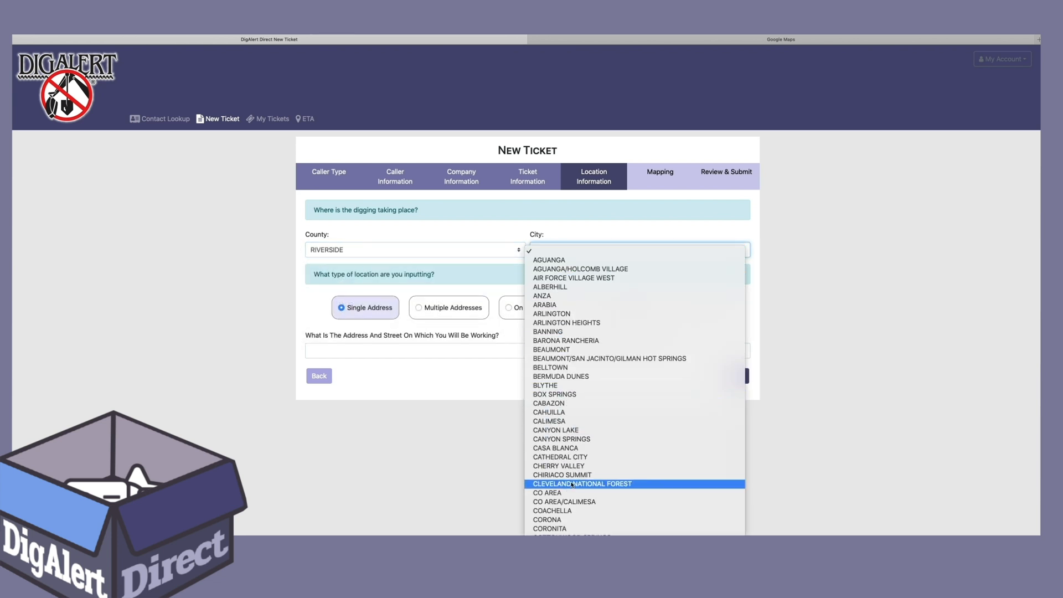
pyautogui.click(546, 520)
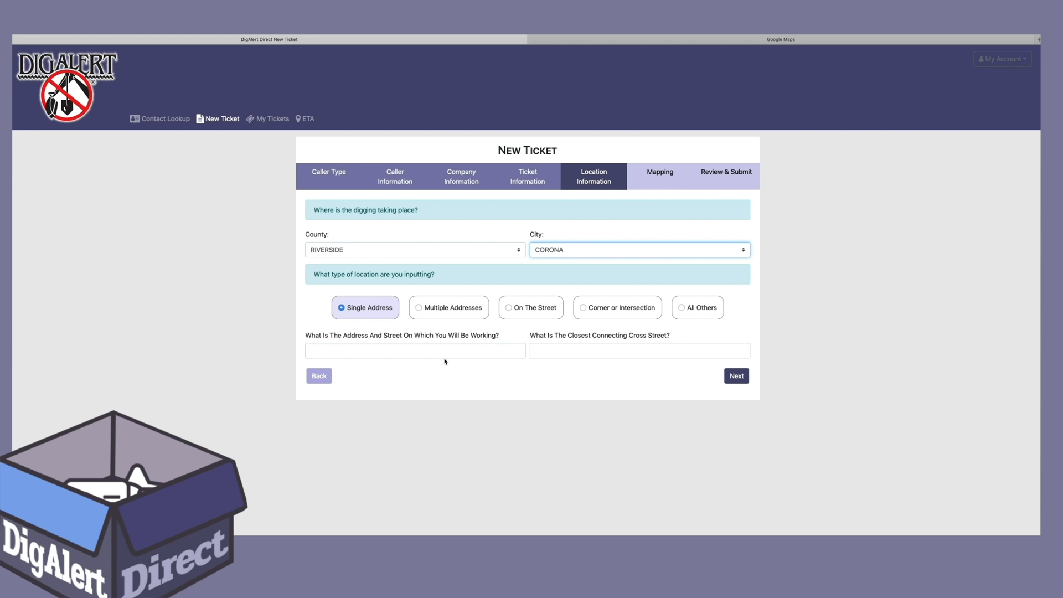
# Step: Switch the location type to Multiple Addresses and move into the addresses field
pyautogui.click(448, 307)
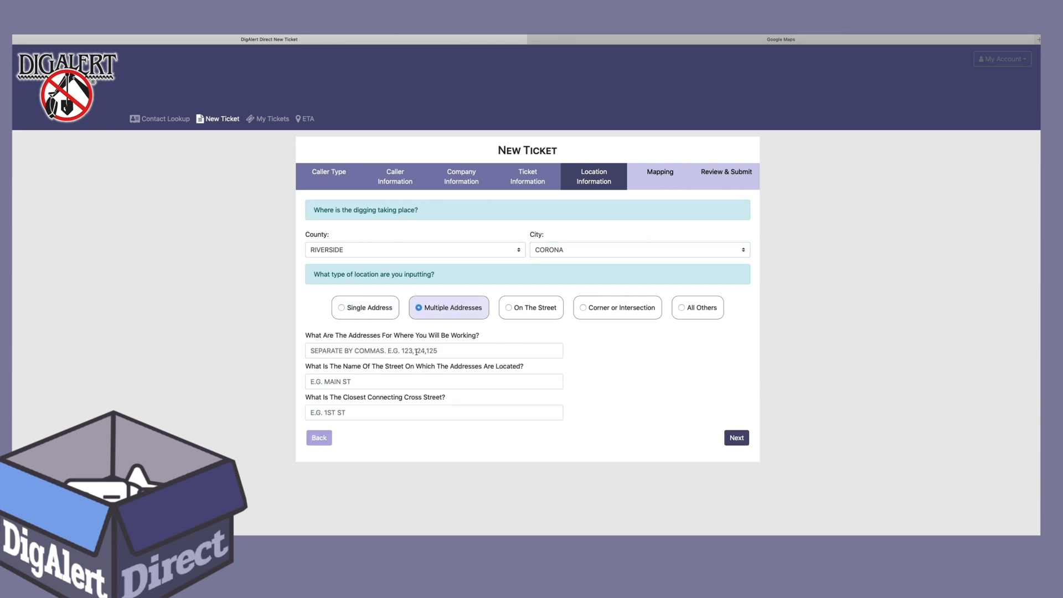
pyautogui.click(433, 351)
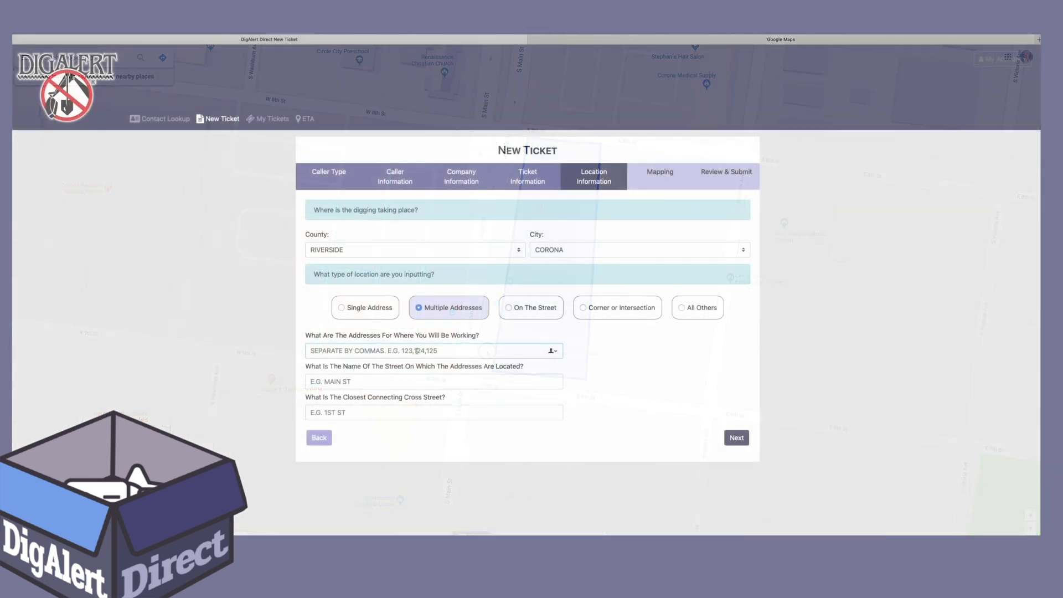
# Step: Enter addresses 801, 815, 823 on S MAIN ST with E 9TH ST as the cross street
pyautogui.write('801,')
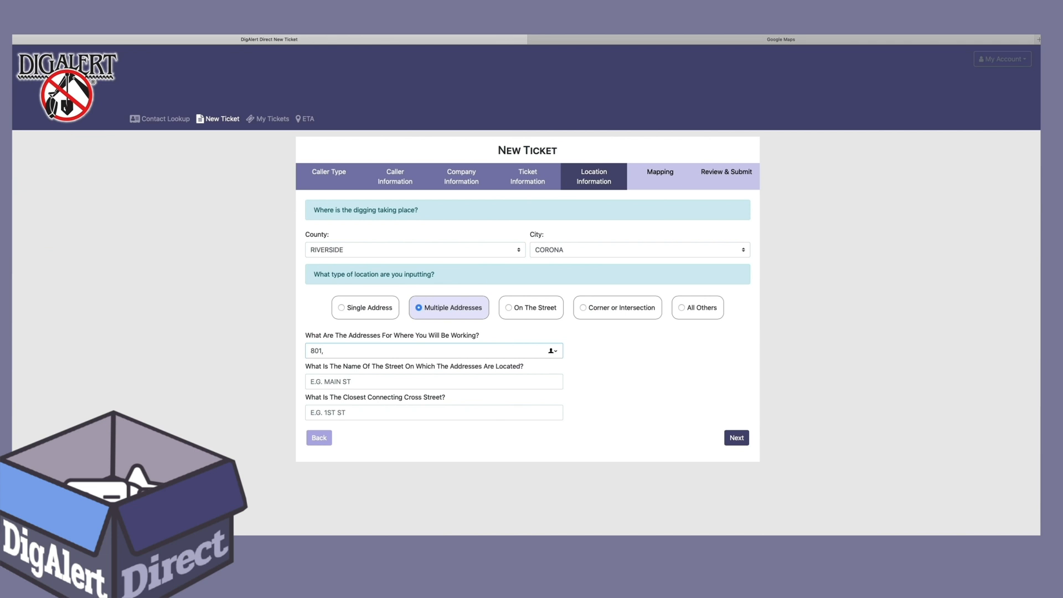
pyautogui.write('815')
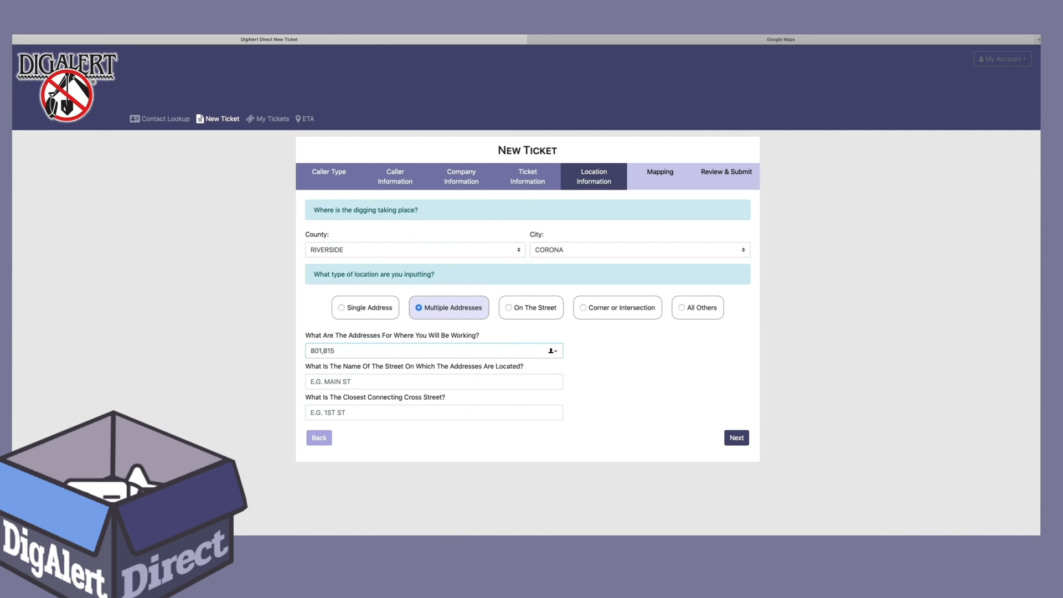
pyautogui.write(',823')
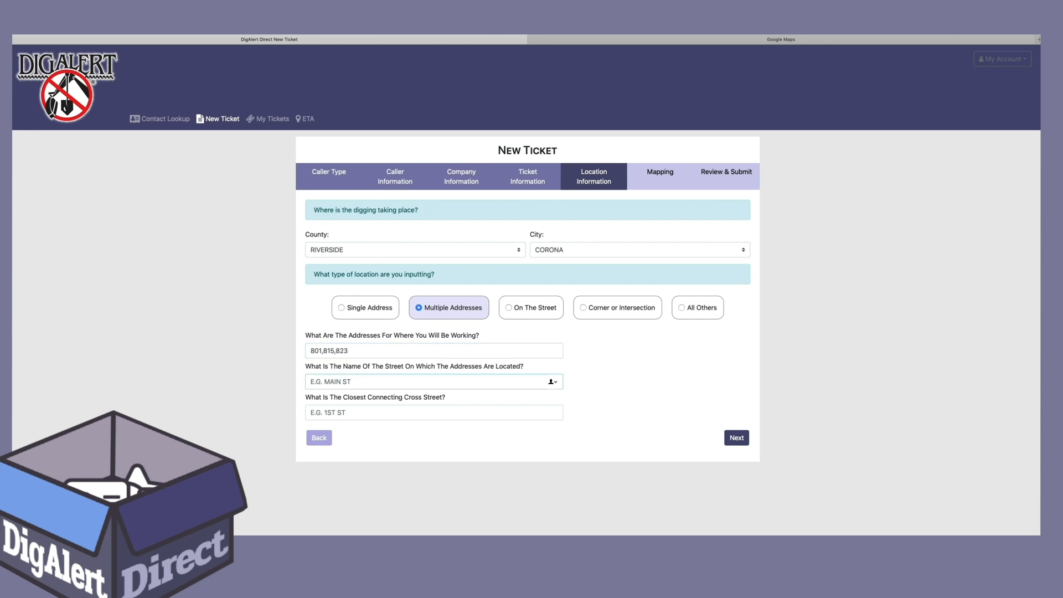
pyautogui.write('S MAIN ST')
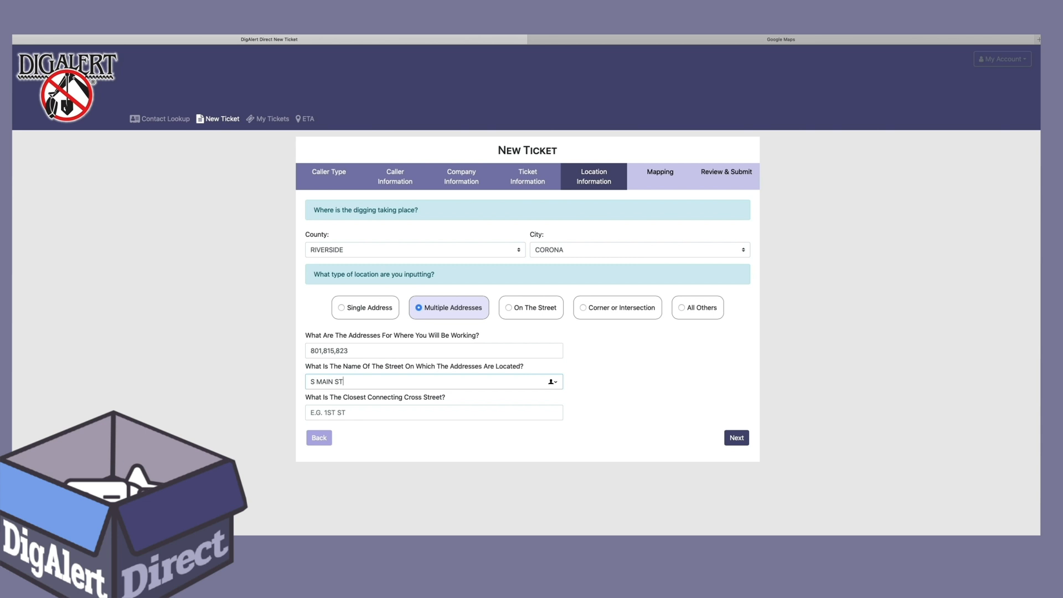
pyautogui.write('E 9TH ST')
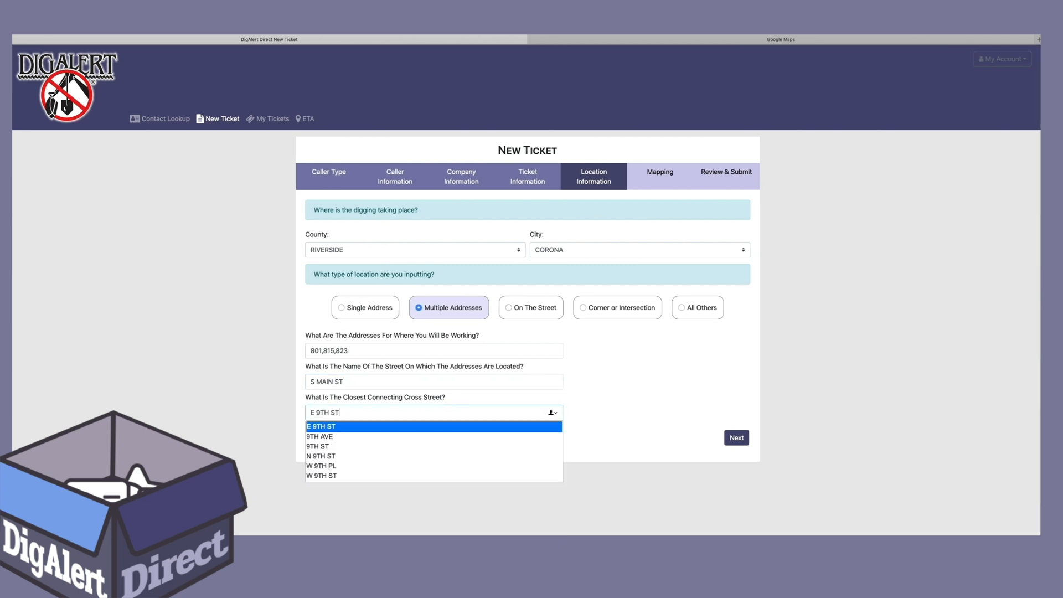
pyautogui.click(320, 426)
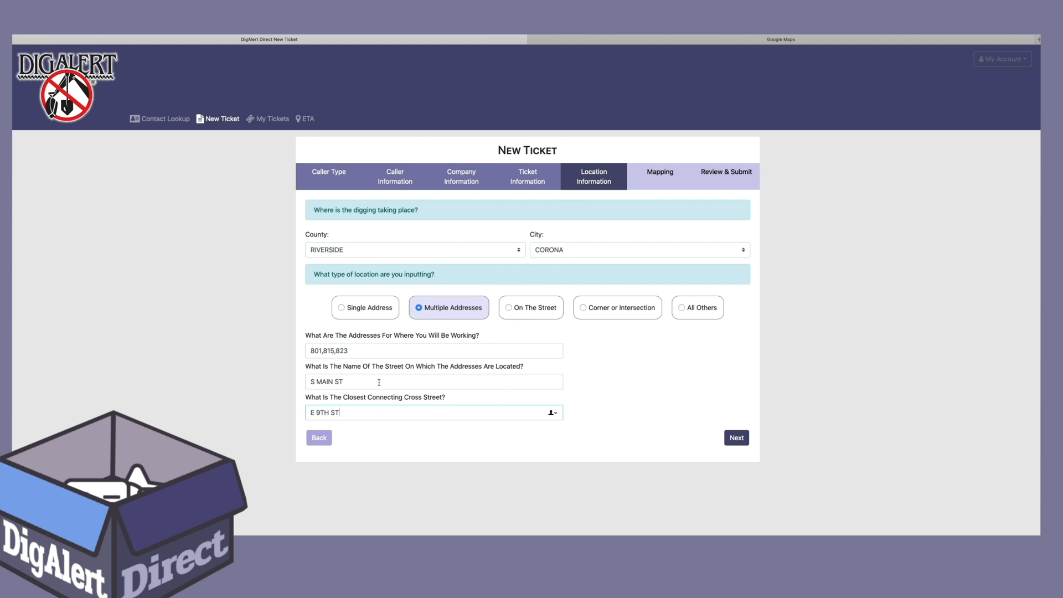
# Step: Submit the location and answer Yes that the mapped area along S Main St is correct
pyautogui.click(735, 438)
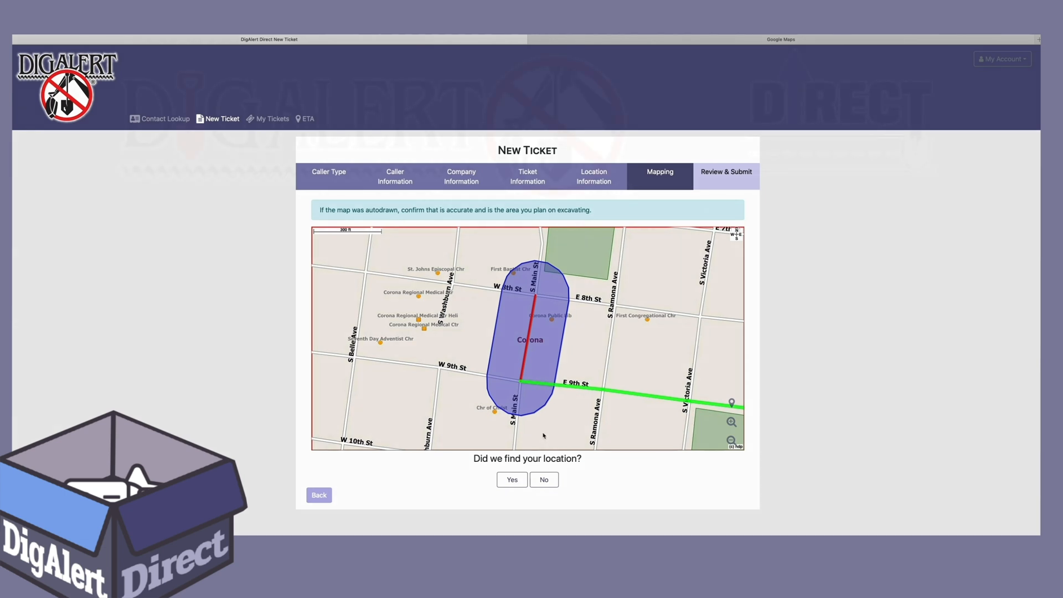
pyautogui.click(511, 479)
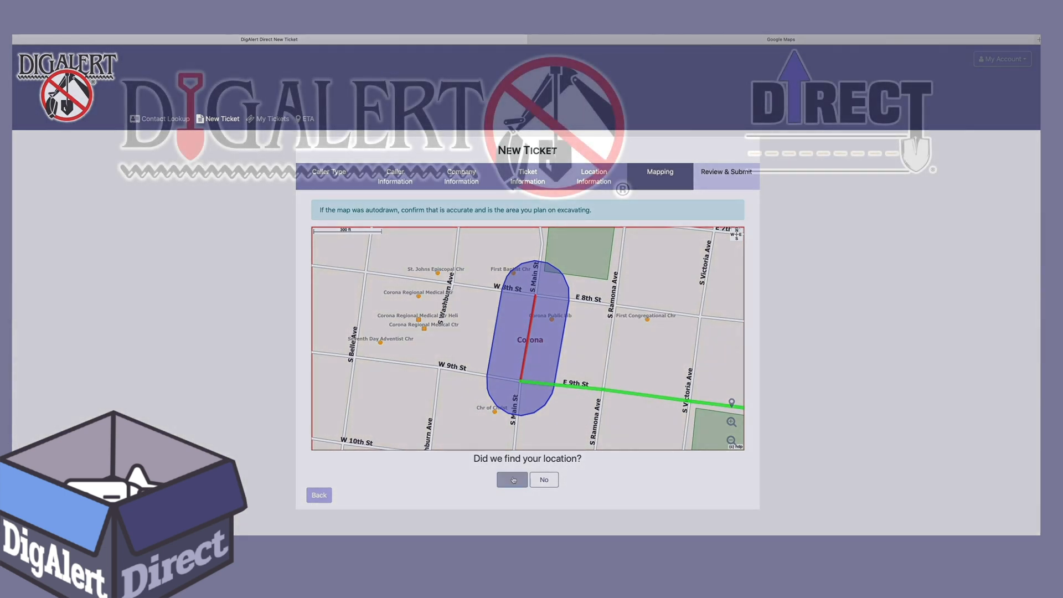
pyautogui.click(511, 479)
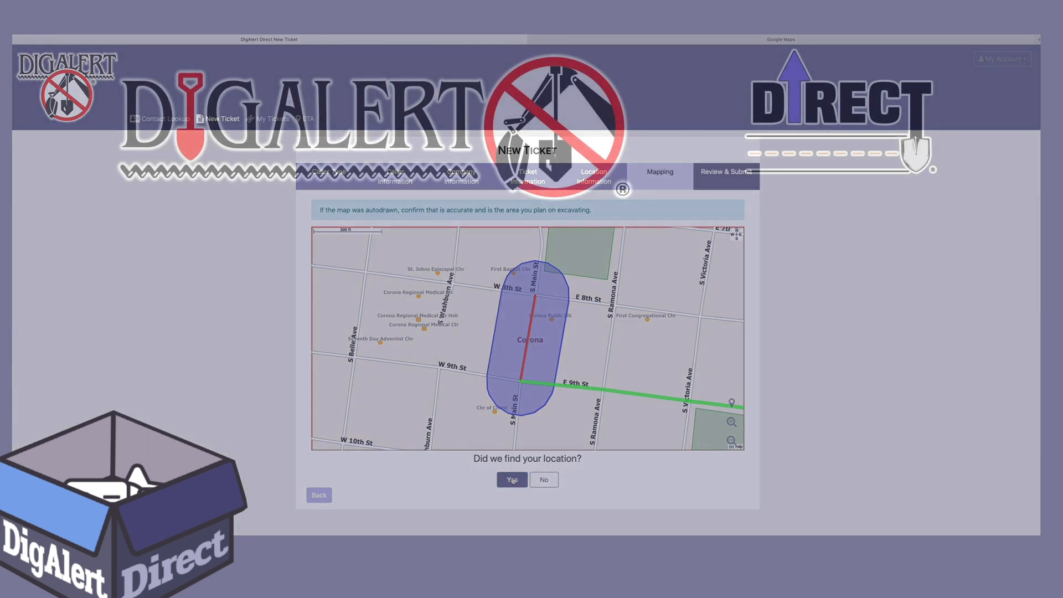